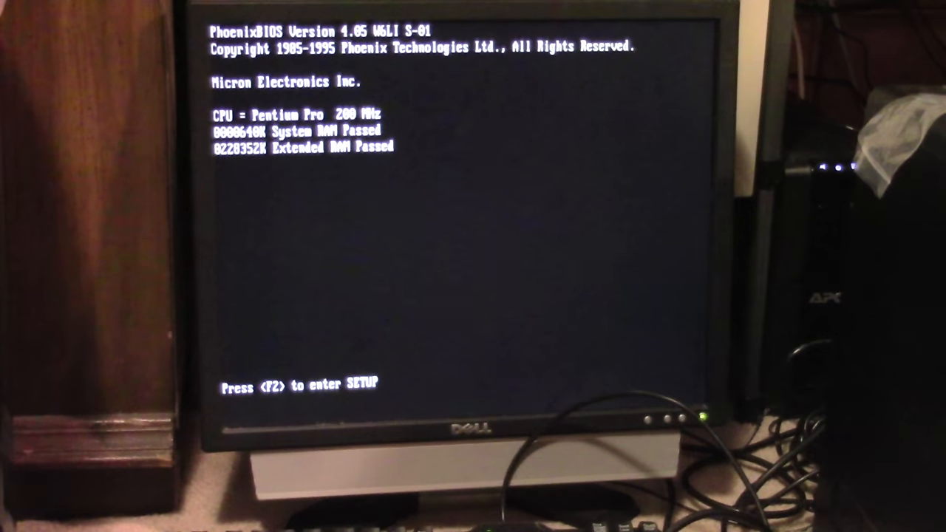
- Enter PhoenixBIOS Setup at boot to view the Main screen with time, date, drives and memory
{"action": "key", "text": "f2"}
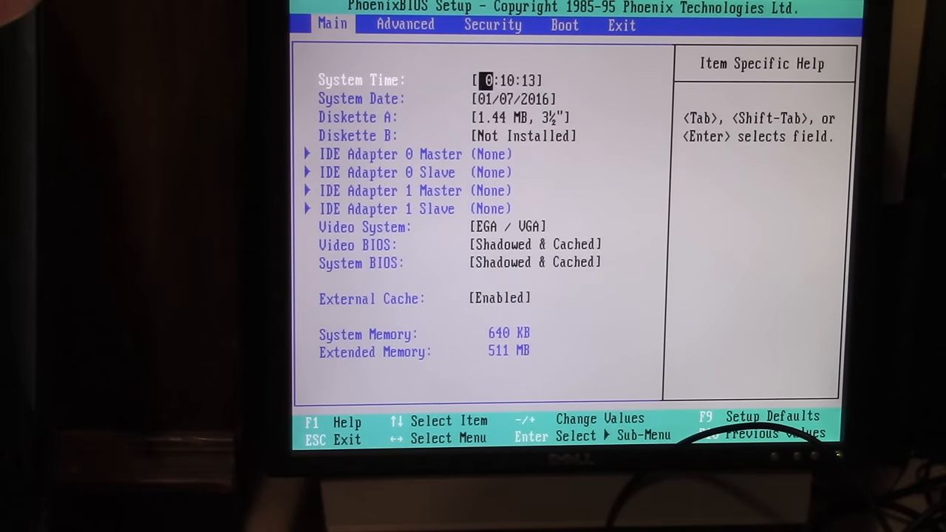